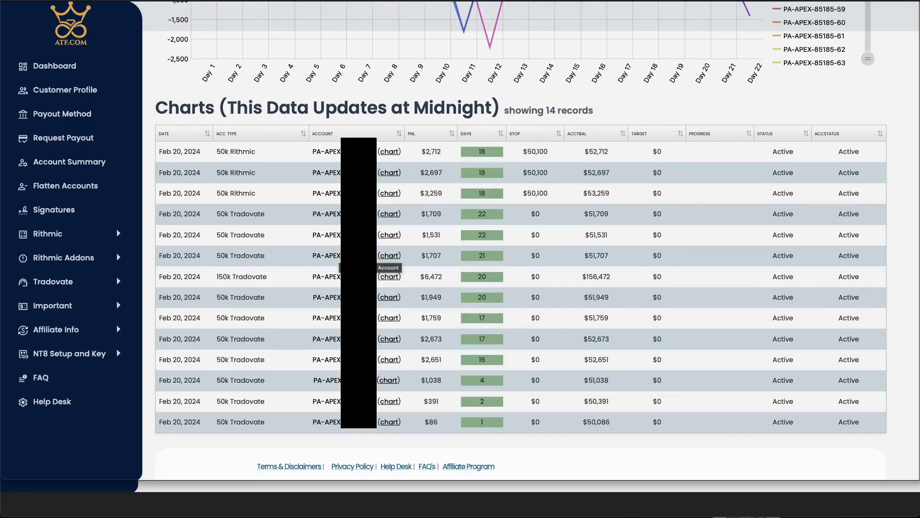
pyautogui.moveTo(647, 468)
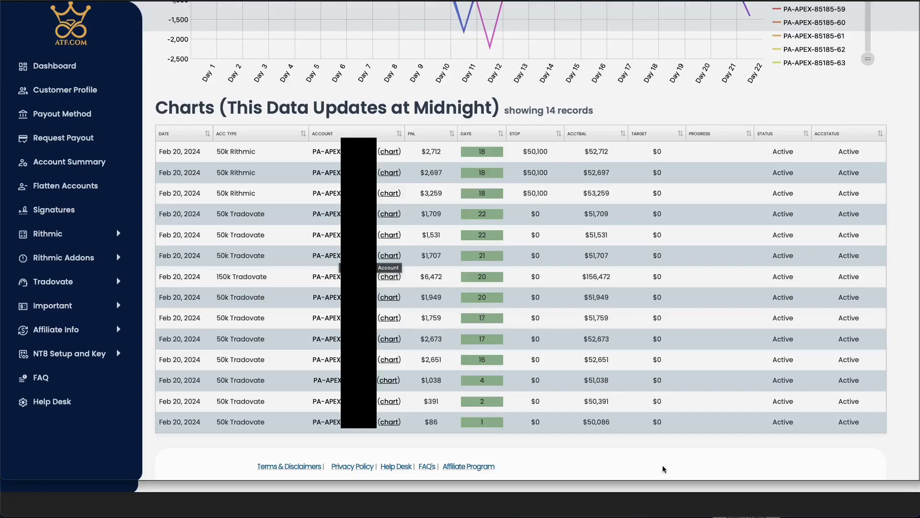
pyautogui.moveTo(651, 466)
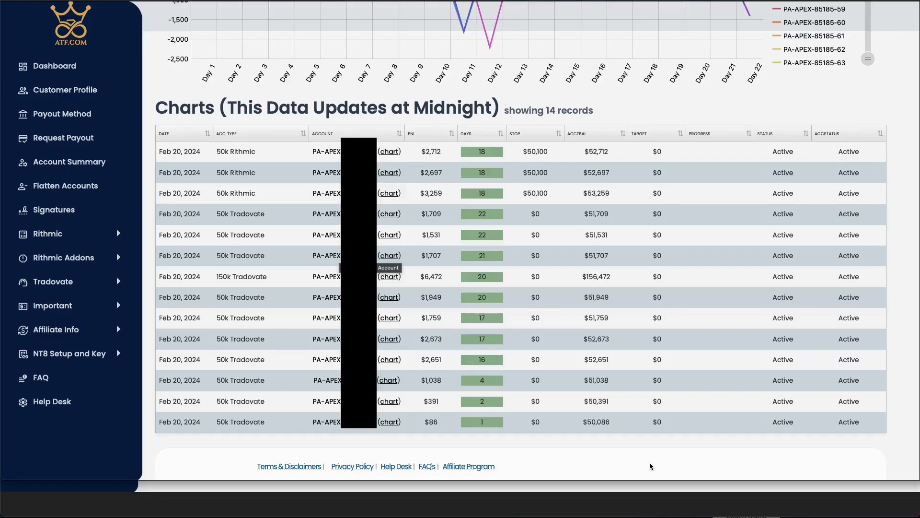
pyautogui.moveTo(653, 457)
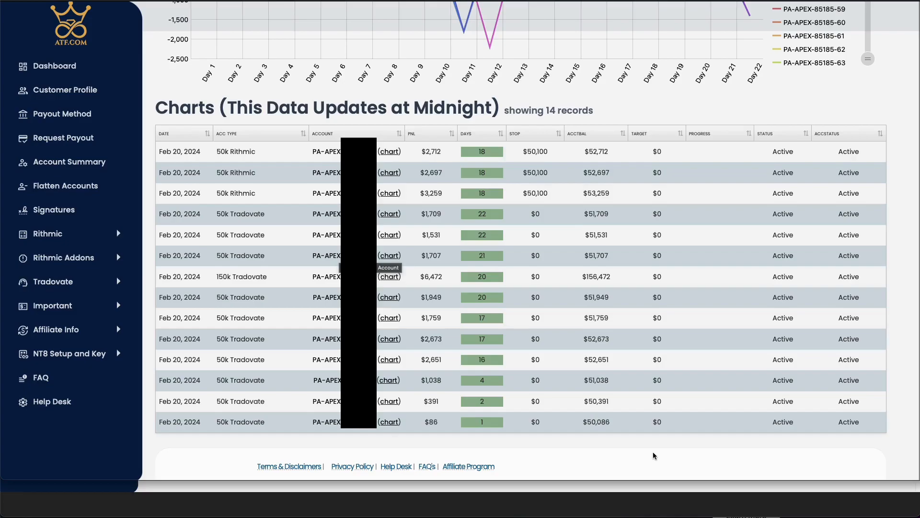
pyautogui.moveTo(639, 476)
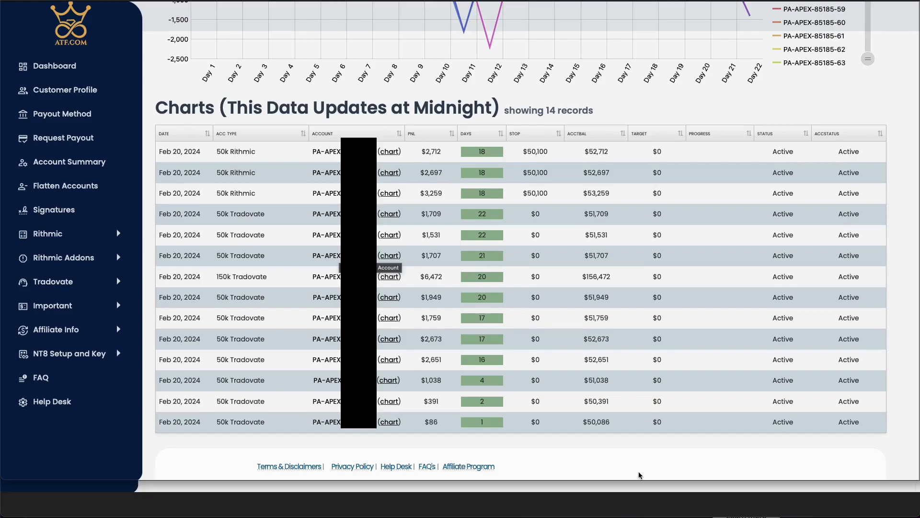
pyautogui.moveTo(231, 189)
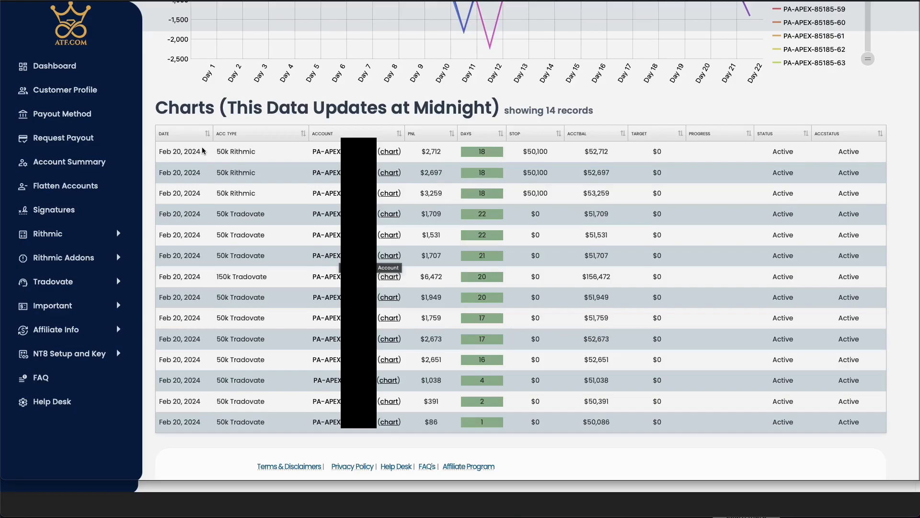
pyautogui.moveTo(318, 166)
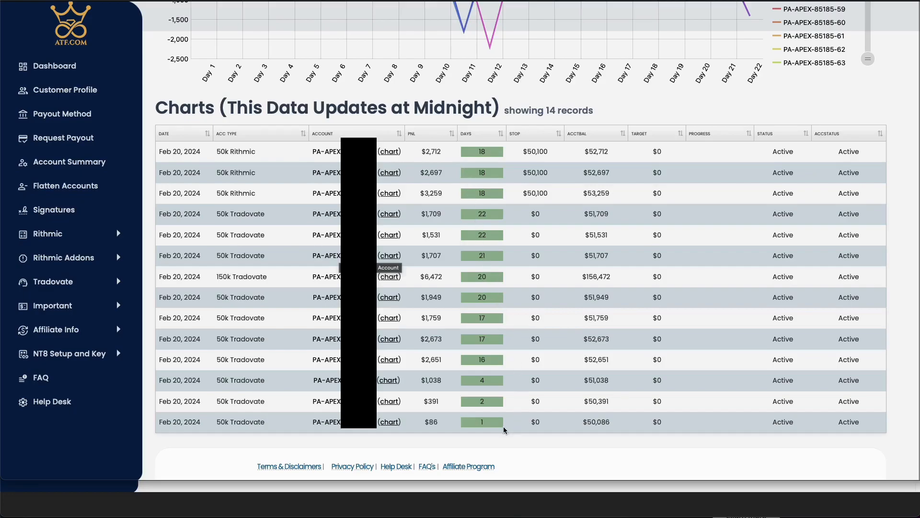
pyautogui.moveTo(483, 409)
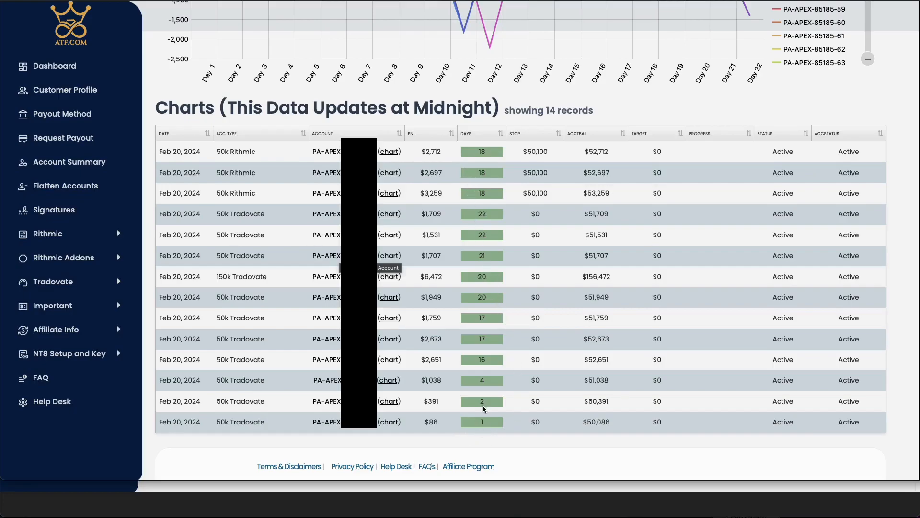
pyautogui.moveTo(475, 401)
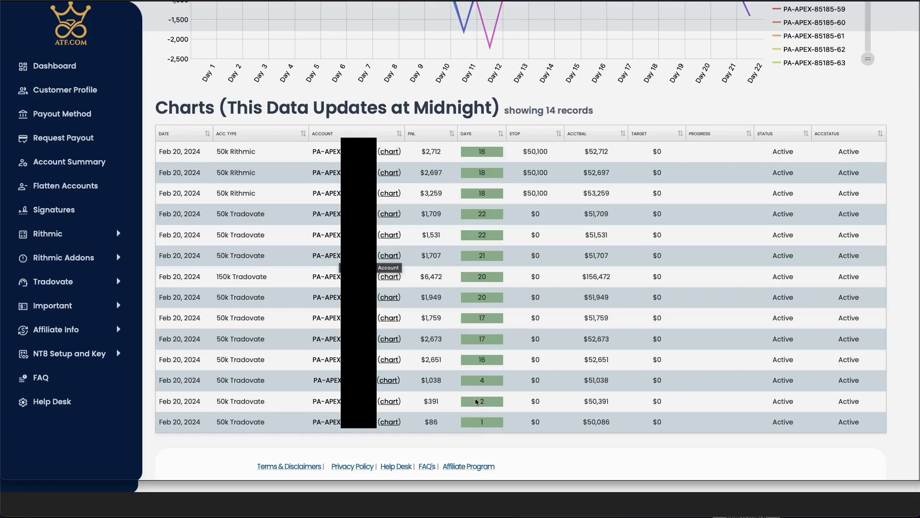
pyautogui.moveTo(462, 368)
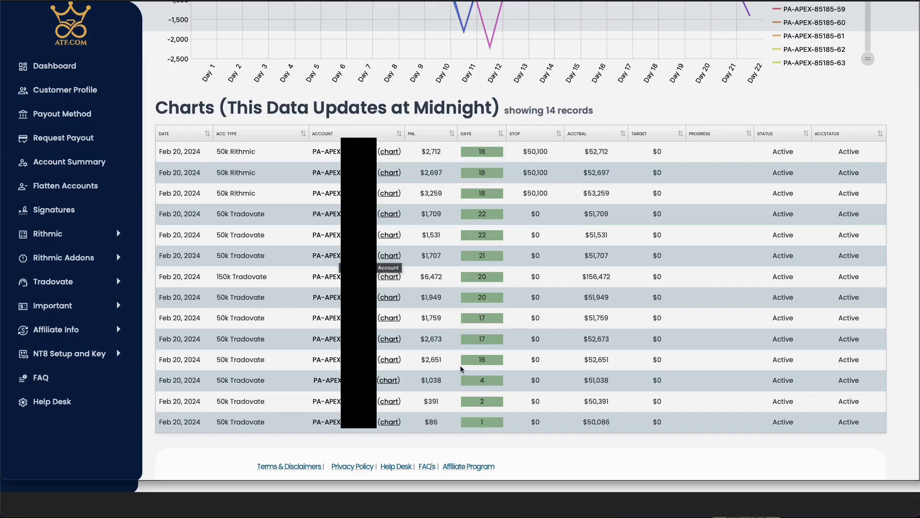
pyautogui.moveTo(488, 312)
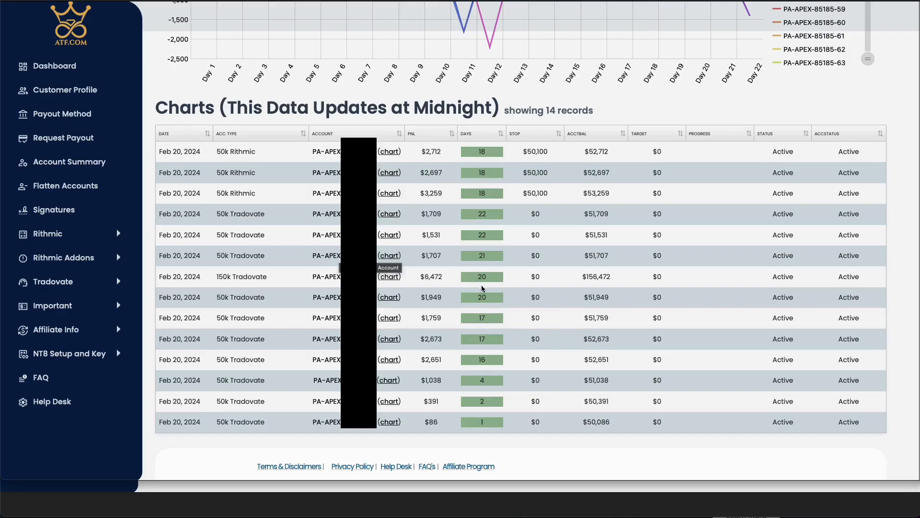
pyautogui.moveTo(441, 322)
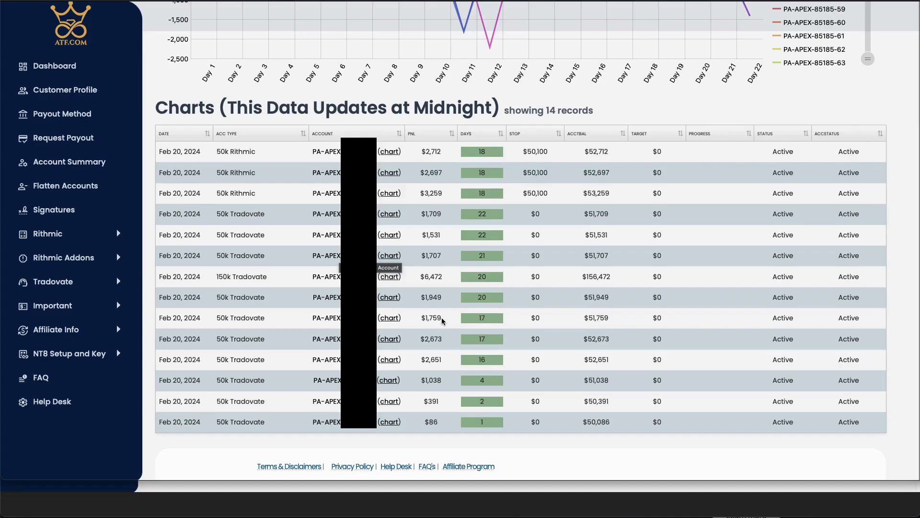
pyautogui.moveTo(553, 491)
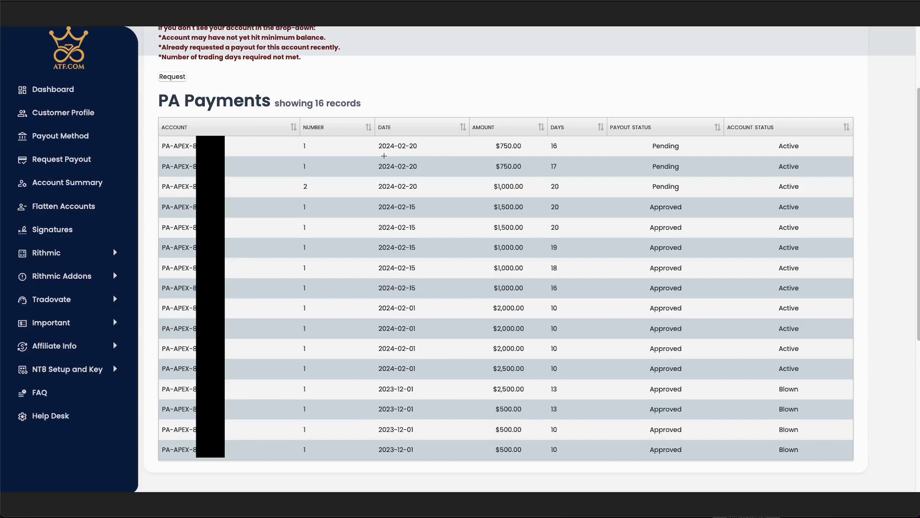
pyautogui.moveTo(469, 379)
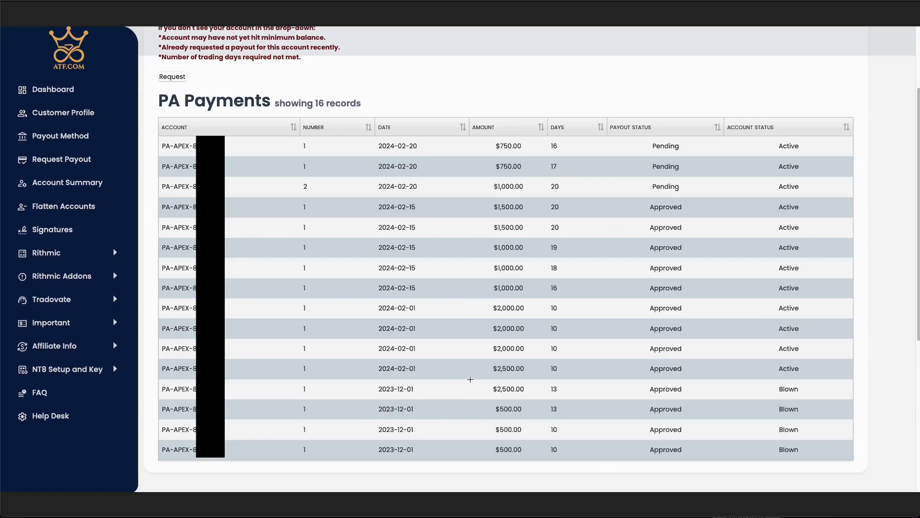
pyautogui.moveTo(506, 369)
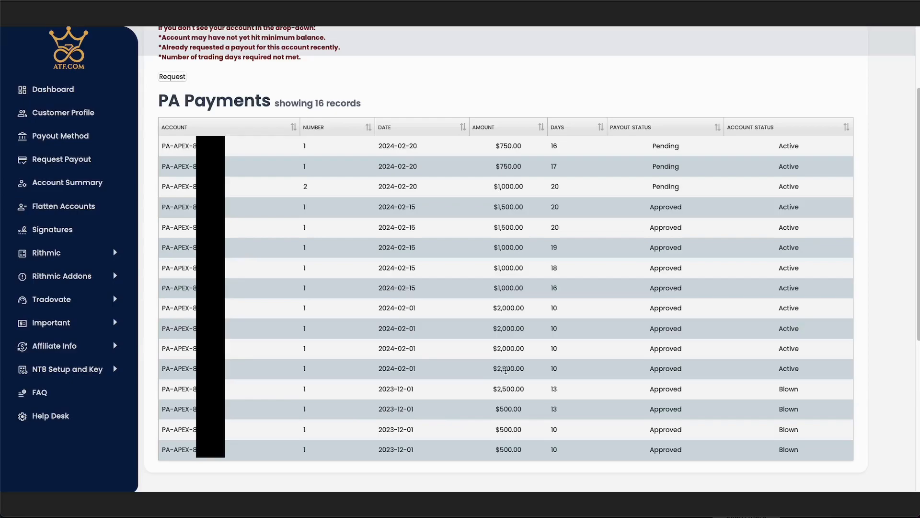
pyautogui.moveTo(500, 371)
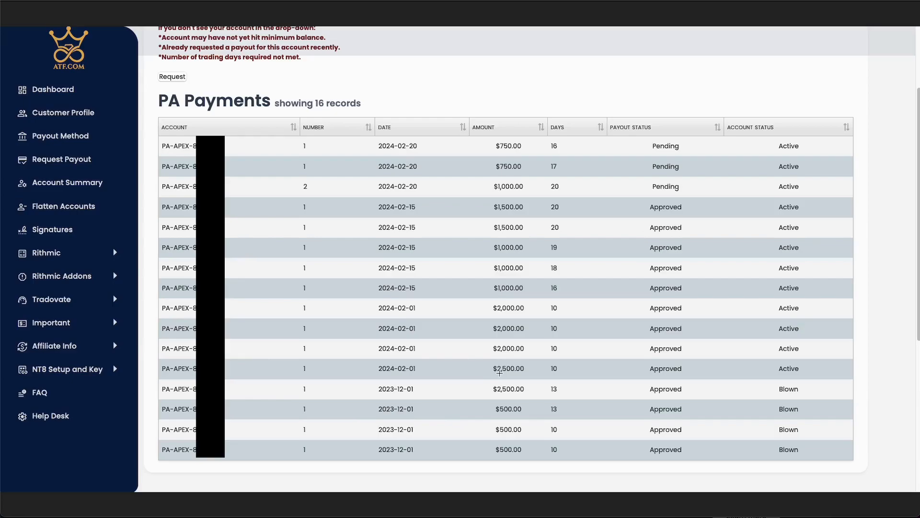
pyautogui.moveTo(394, 380)
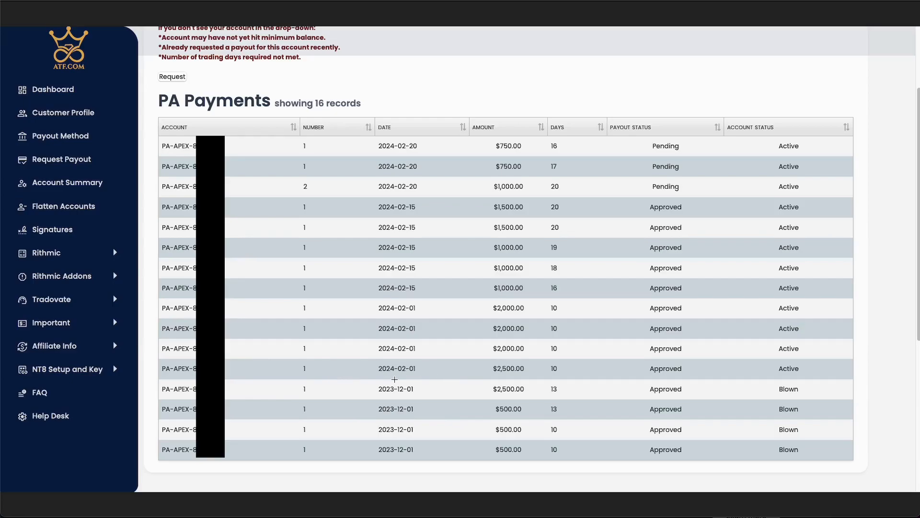
pyautogui.moveTo(418, 368)
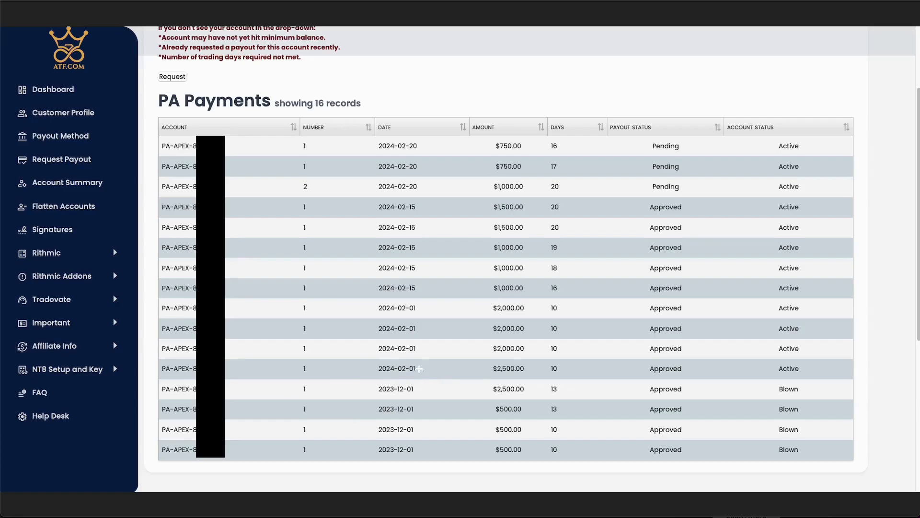
pyautogui.moveTo(430, 297)
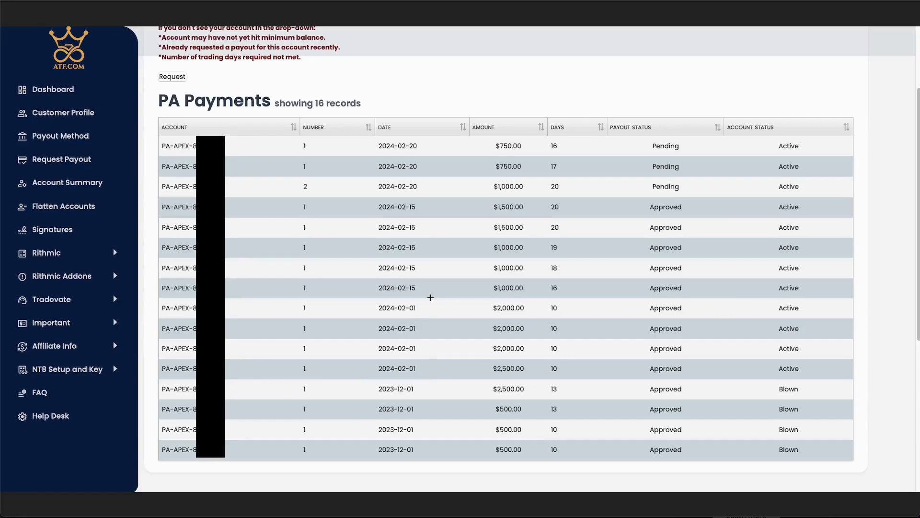
pyautogui.moveTo(398, 288)
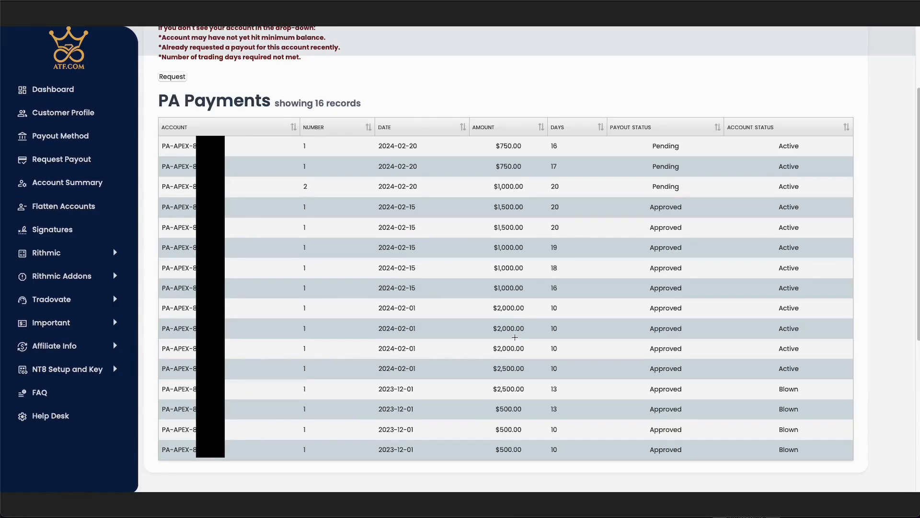
pyautogui.moveTo(516, 334)
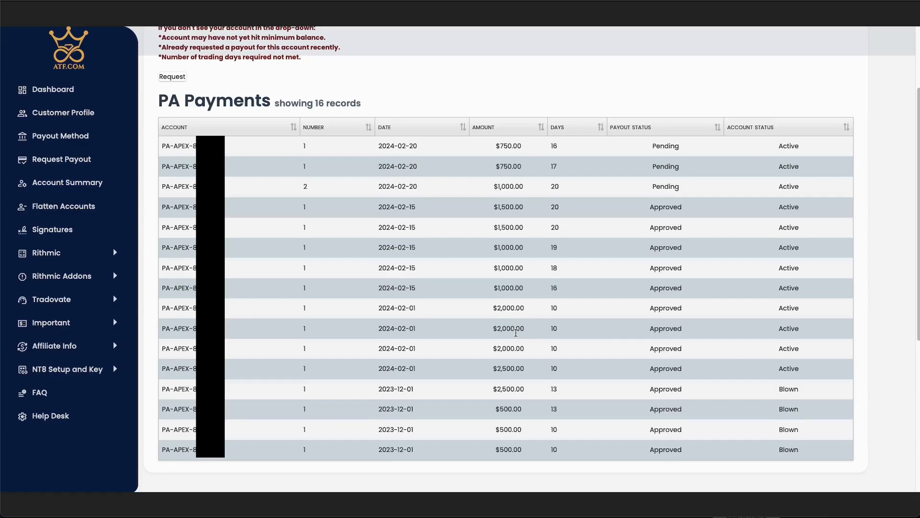
pyautogui.moveTo(421, 186)
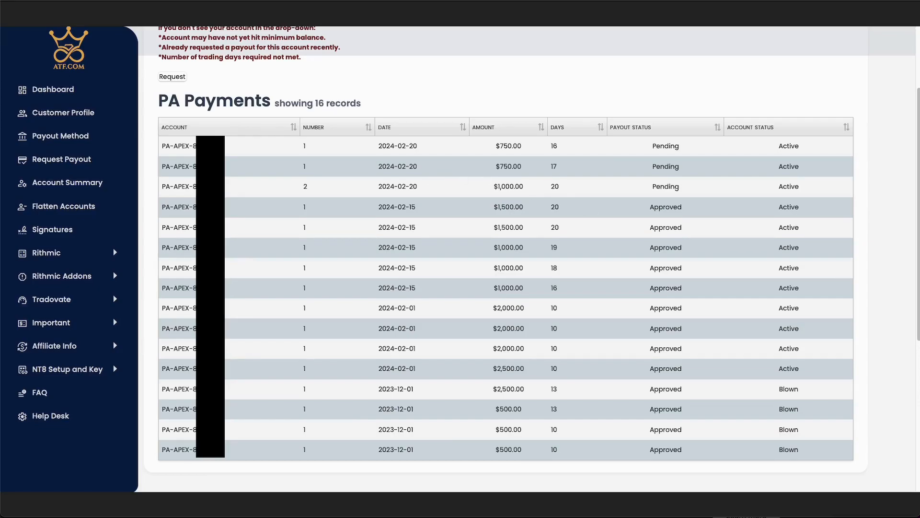
pyautogui.moveTo(409, 461)
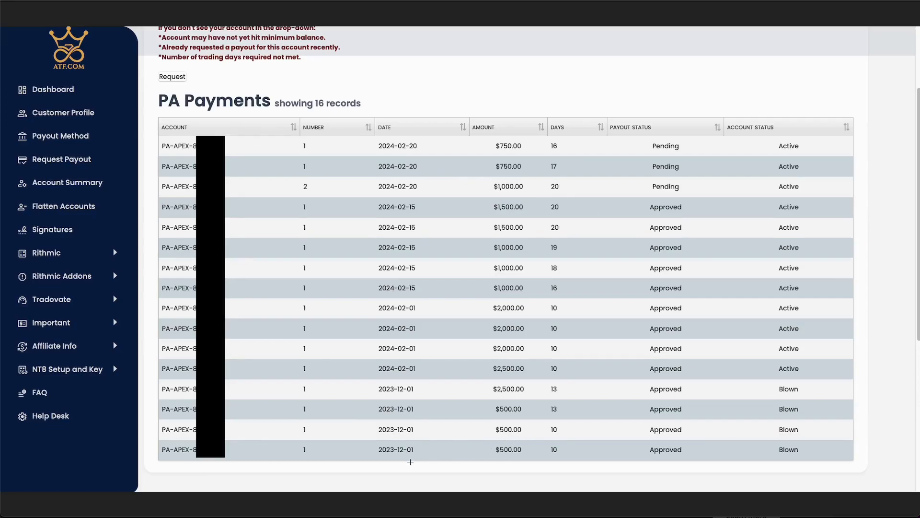
pyautogui.moveTo(414, 453)
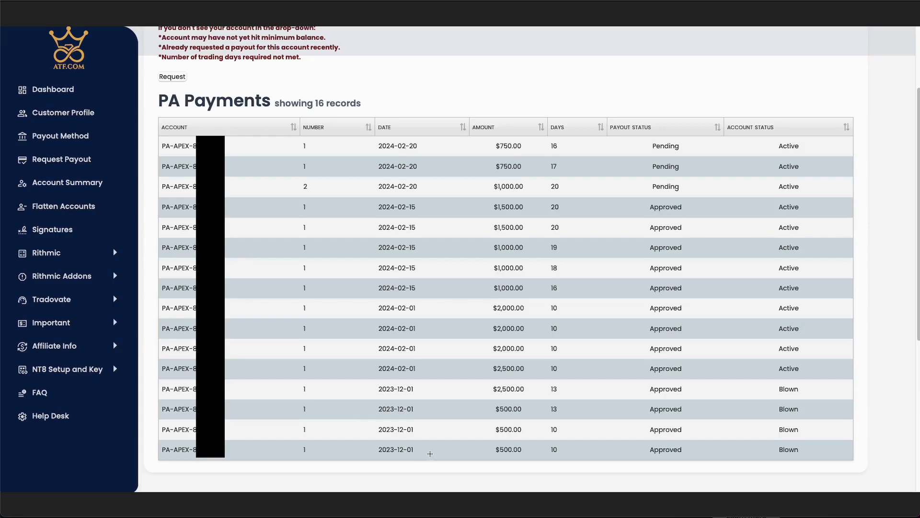
pyautogui.moveTo(858, 498)
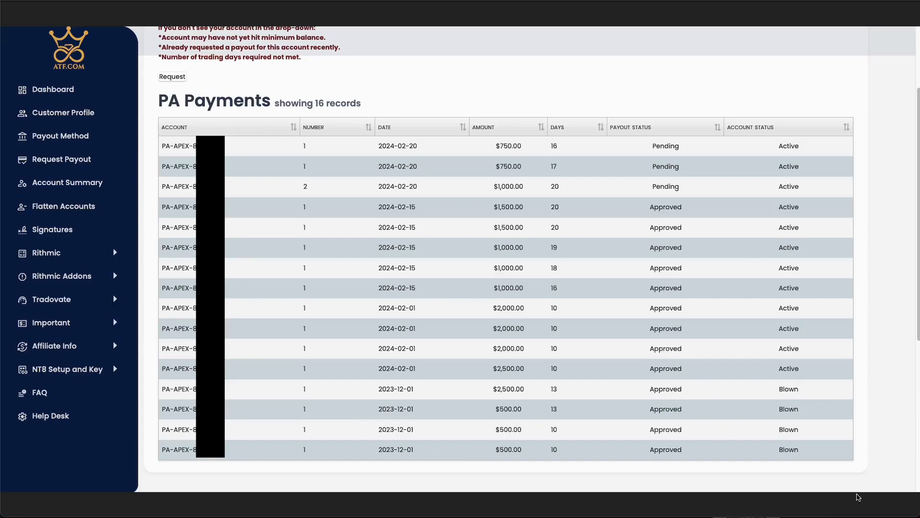
pyautogui.moveTo(857, 489)
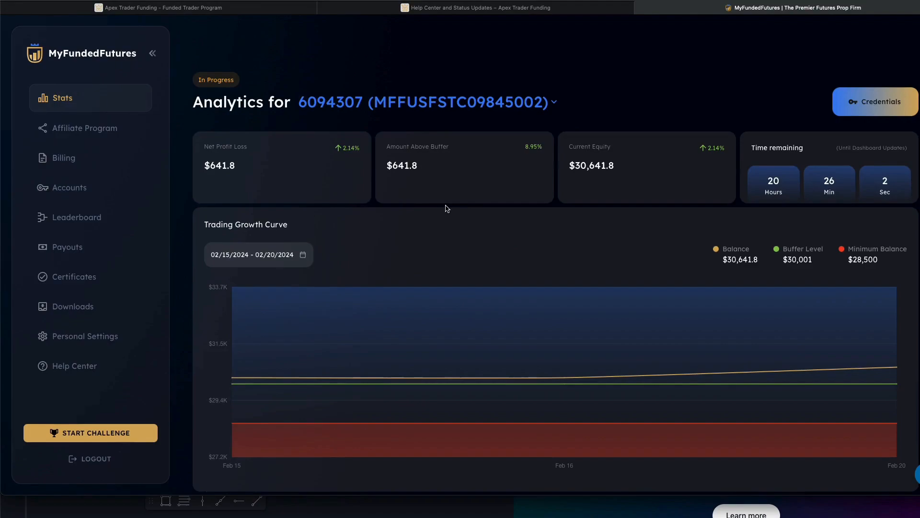
# Scroll through the static account's analytics and Account Data sections
pyautogui.scroll(-3)
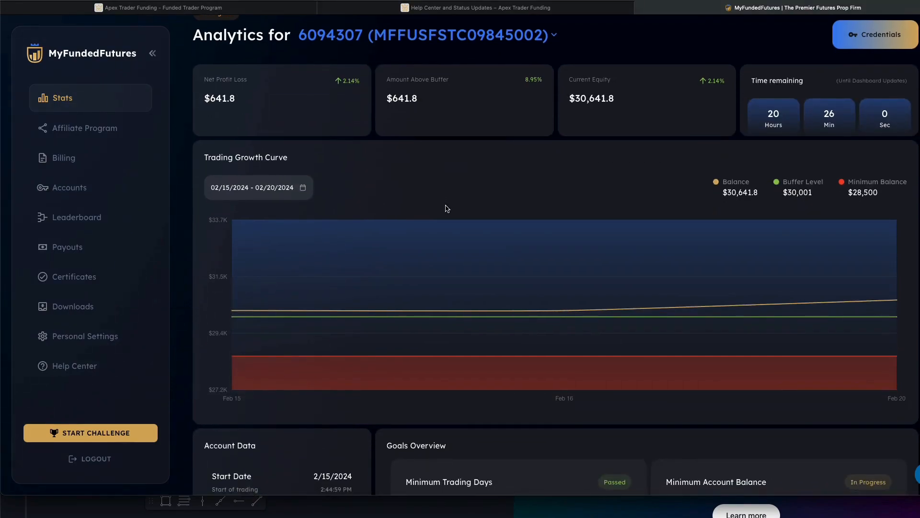
pyautogui.scroll(-3)
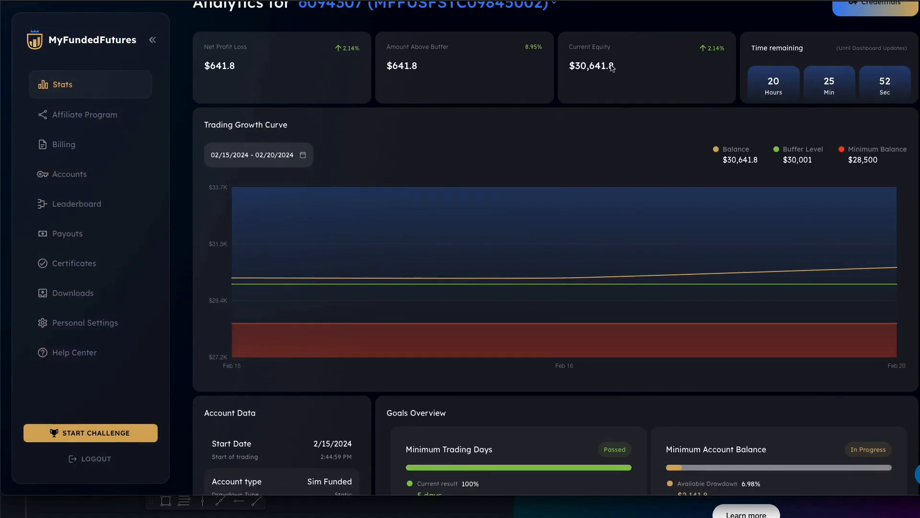
pyautogui.scroll(3)
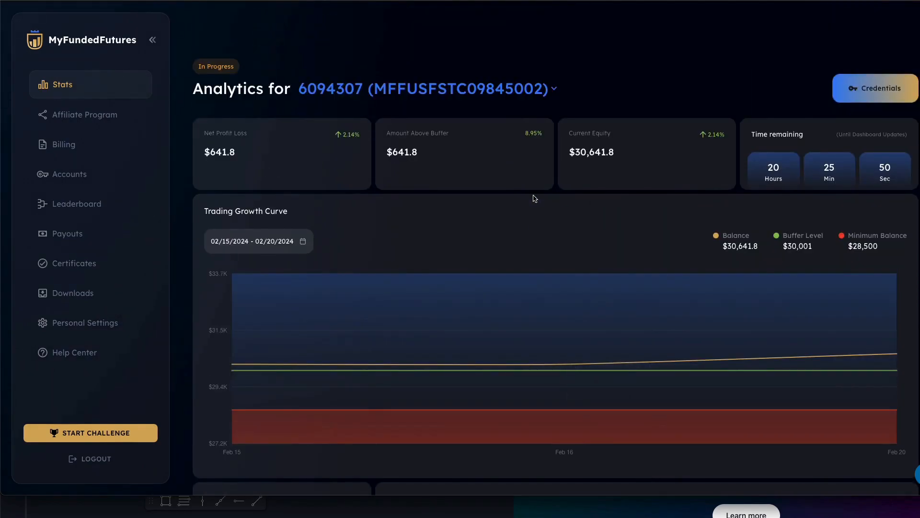
pyautogui.scroll(-3)
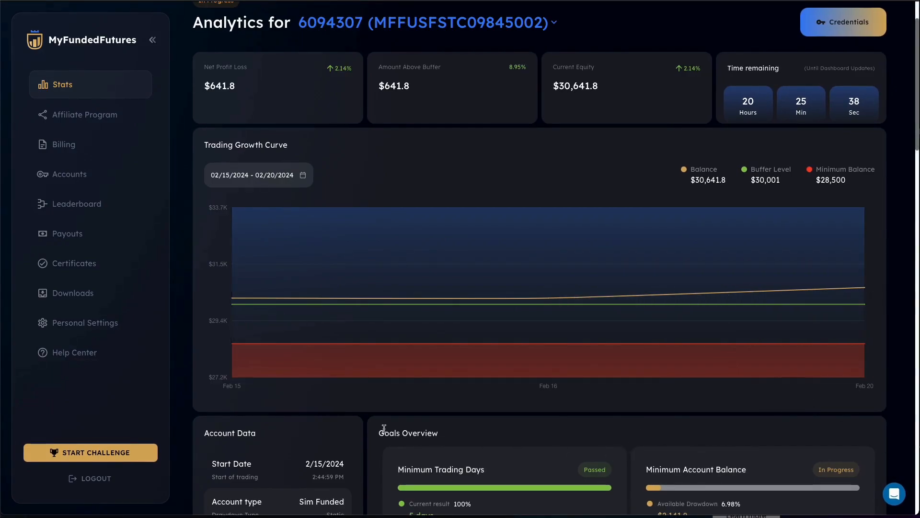
pyautogui.scroll(-3)
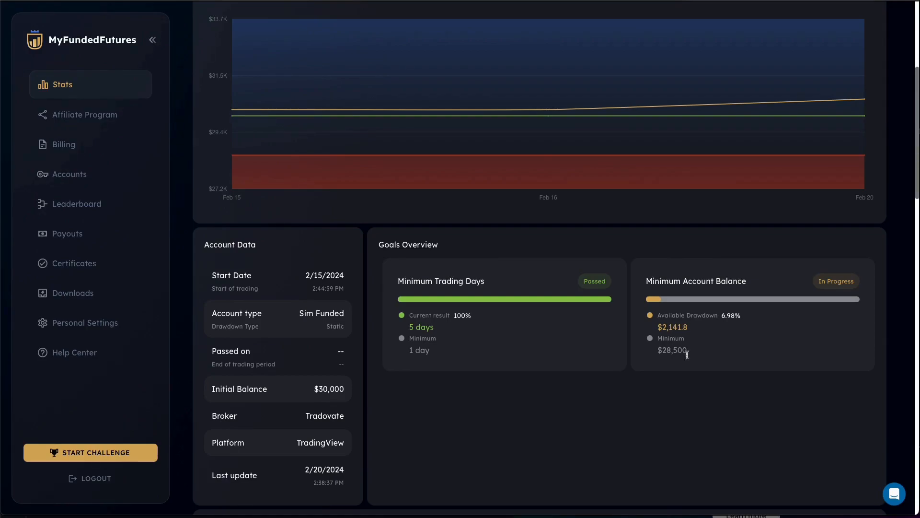
# Continue past the Goals Overview to the February 2024 calendar showing $239.02 and $402.78 days
pyautogui.scroll(-3)
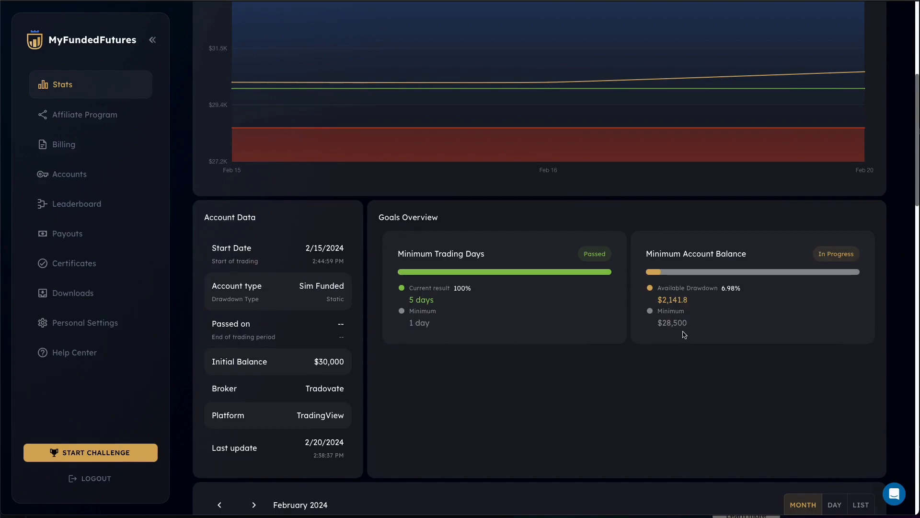
pyautogui.moveTo(651, 342)
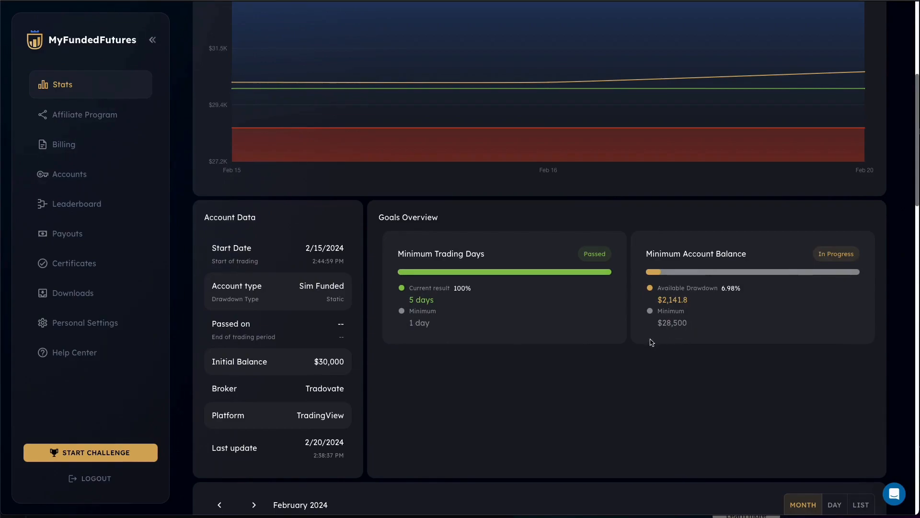
pyautogui.moveTo(591, 352)
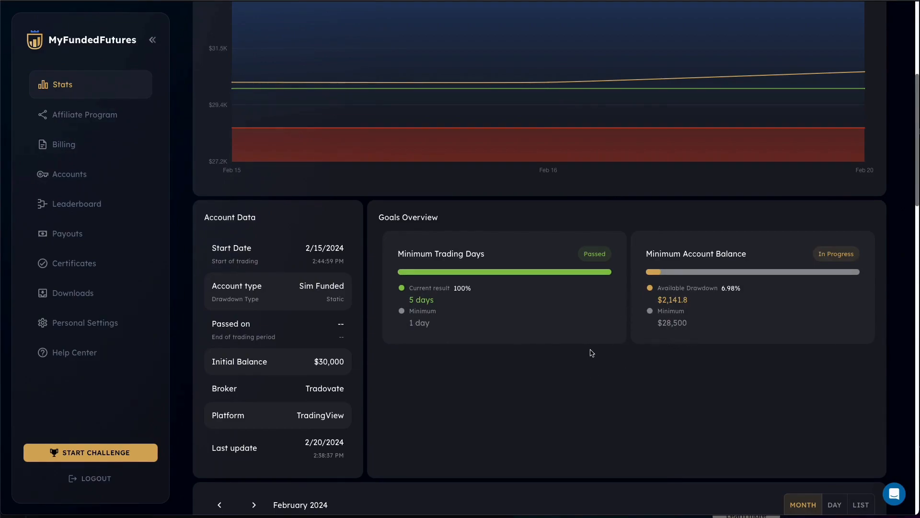
pyautogui.moveTo(380, 381)
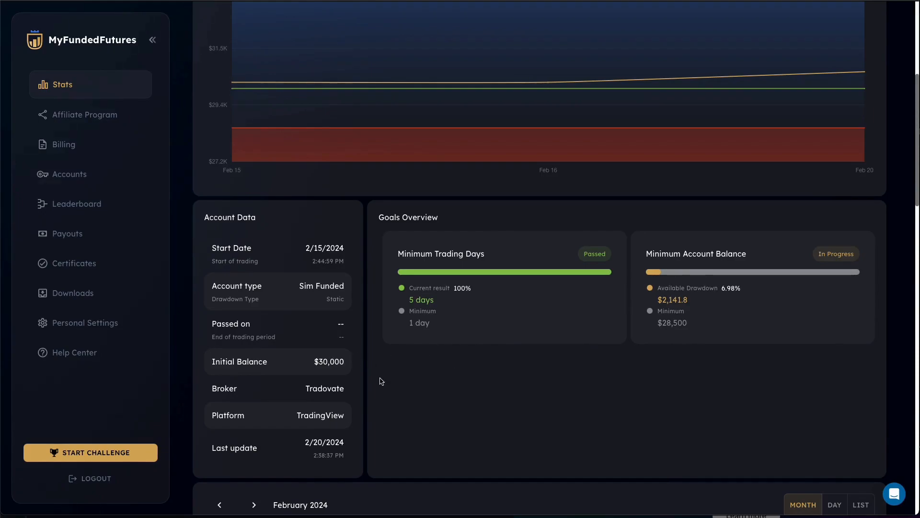
pyautogui.moveTo(362, 247)
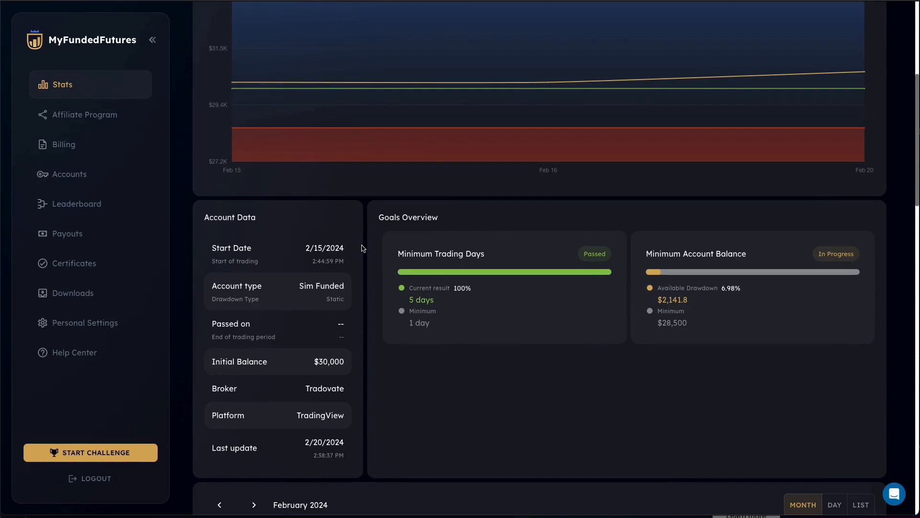
pyautogui.scroll(-3)
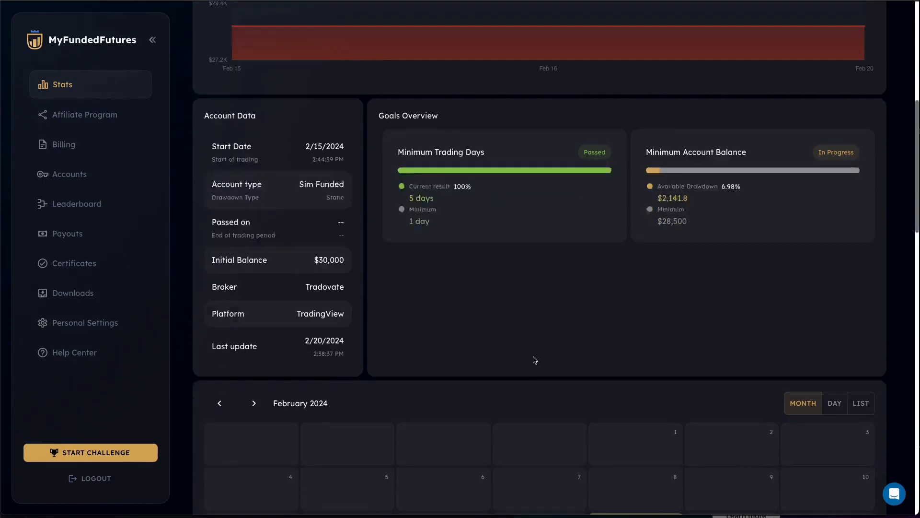
pyautogui.scroll(-3)
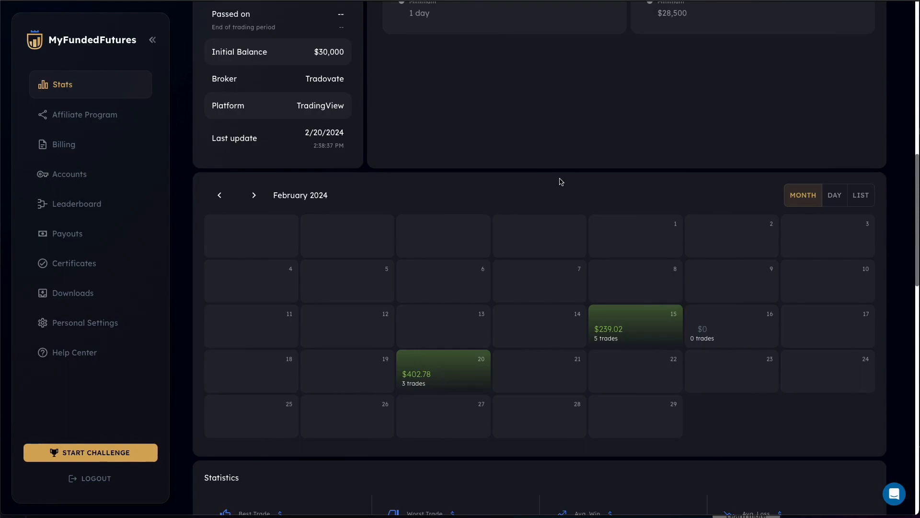
pyautogui.moveTo(633, 264)
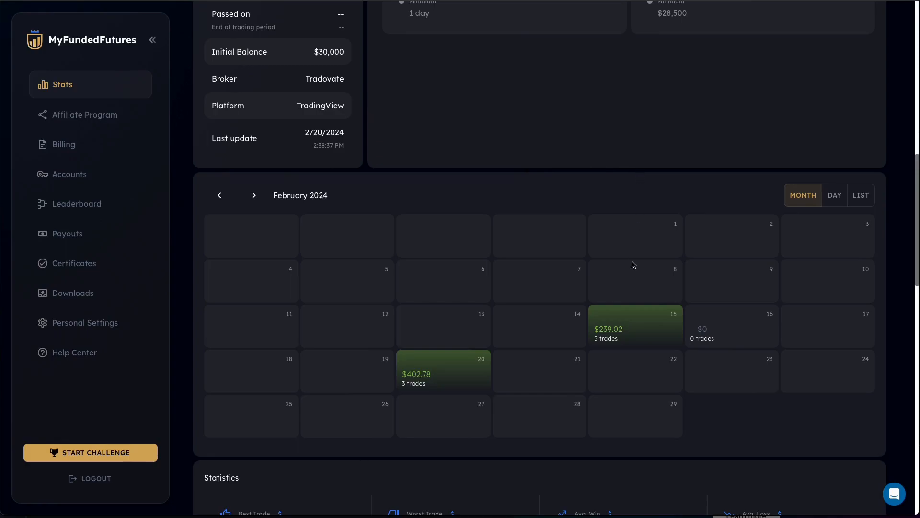
pyautogui.moveTo(284, 419)
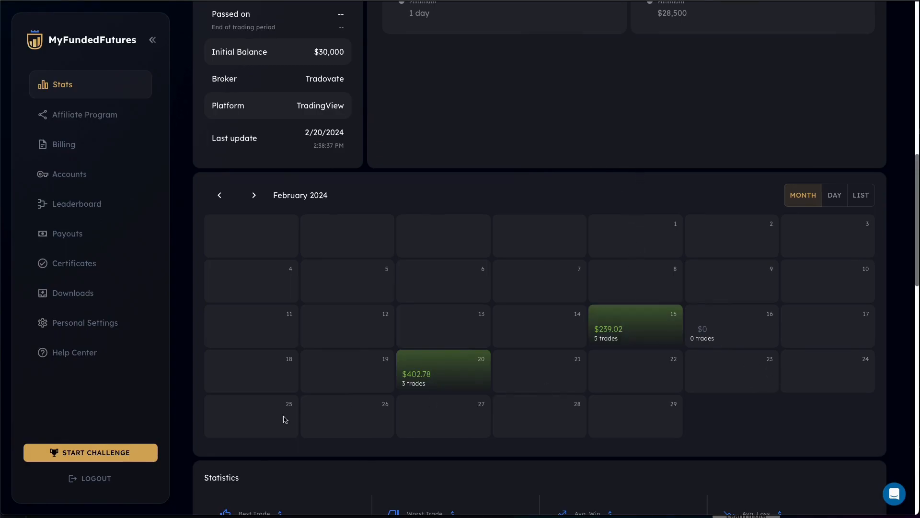
pyautogui.moveTo(288, 232)
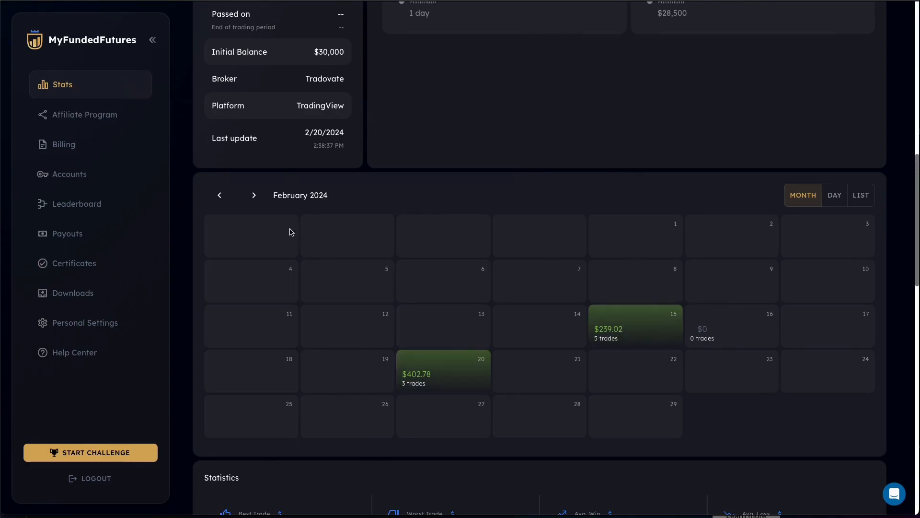
pyautogui.moveTo(500, 297)
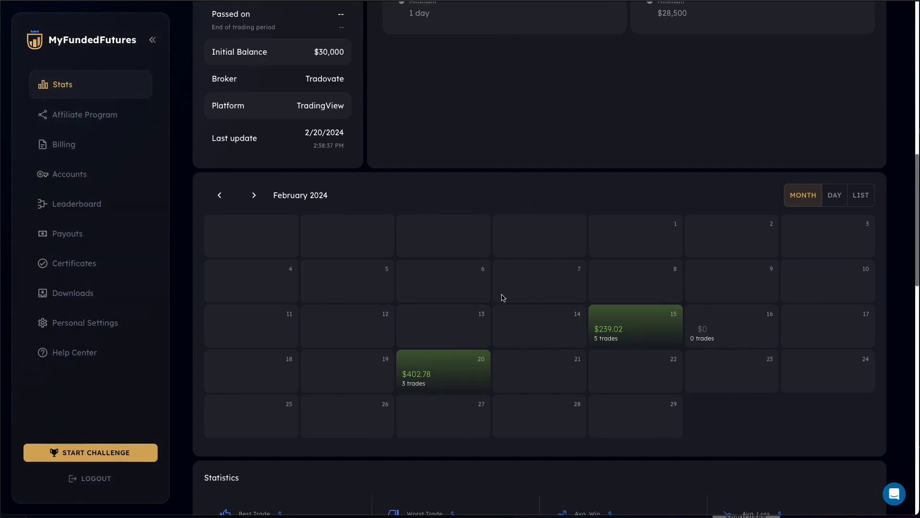
pyautogui.moveTo(351, 255)
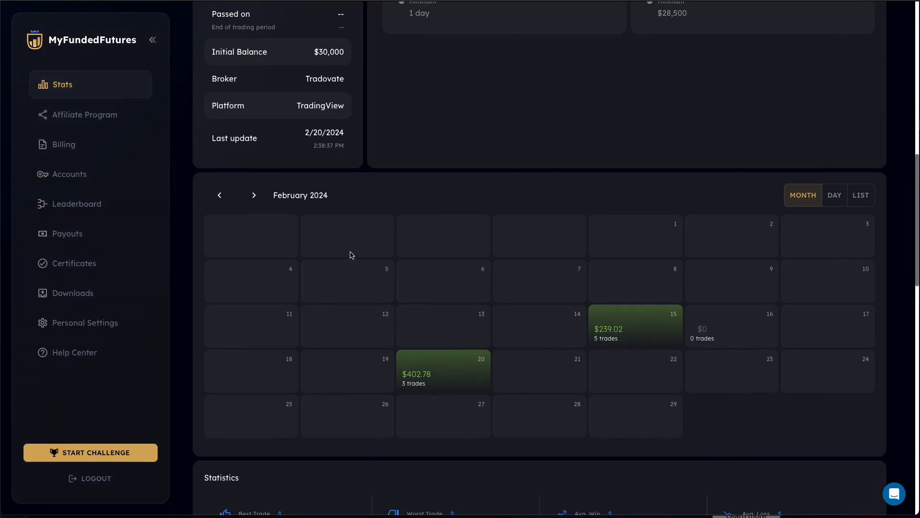
pyautogui.moveTo(622, 429)
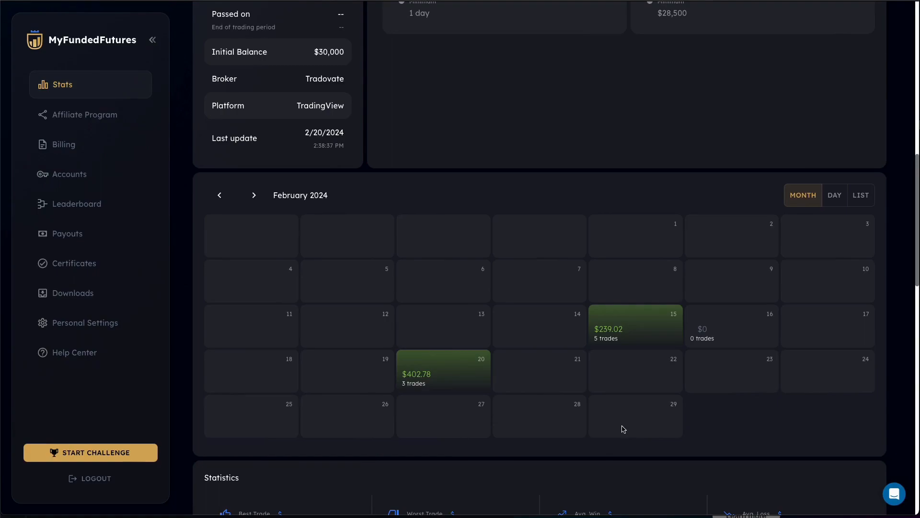
pyautogui.scroll(-3)
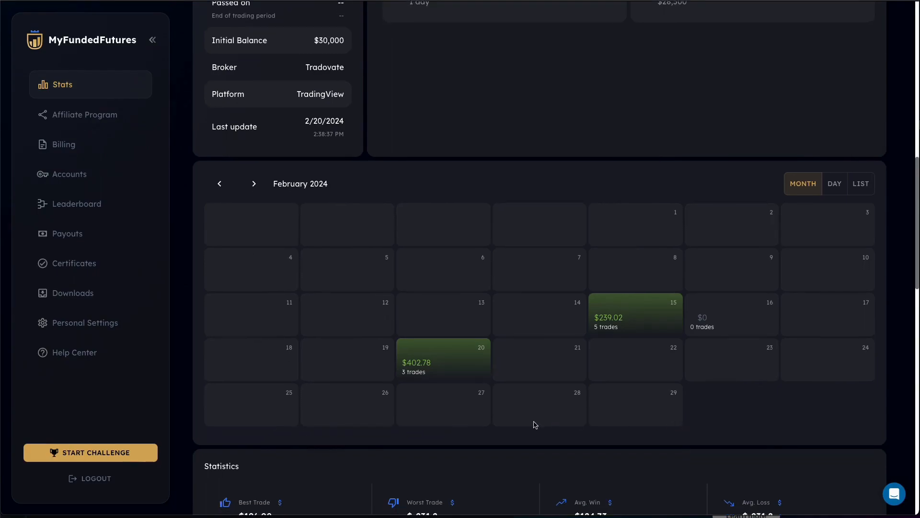
pyautogui.moveTo(461, 325)
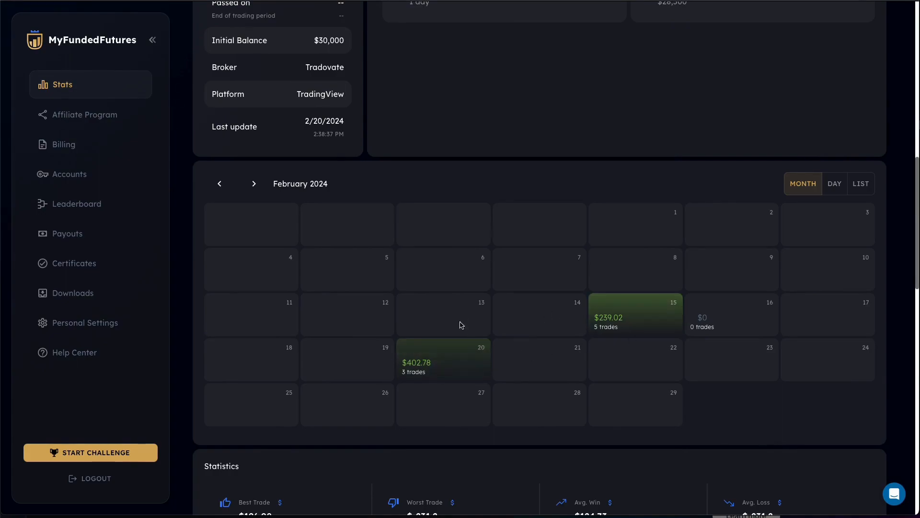
# Scroll back up to the Analytics header with $641.8 net profit and the Trading Growth Curve
pyautogui.scroll(3)
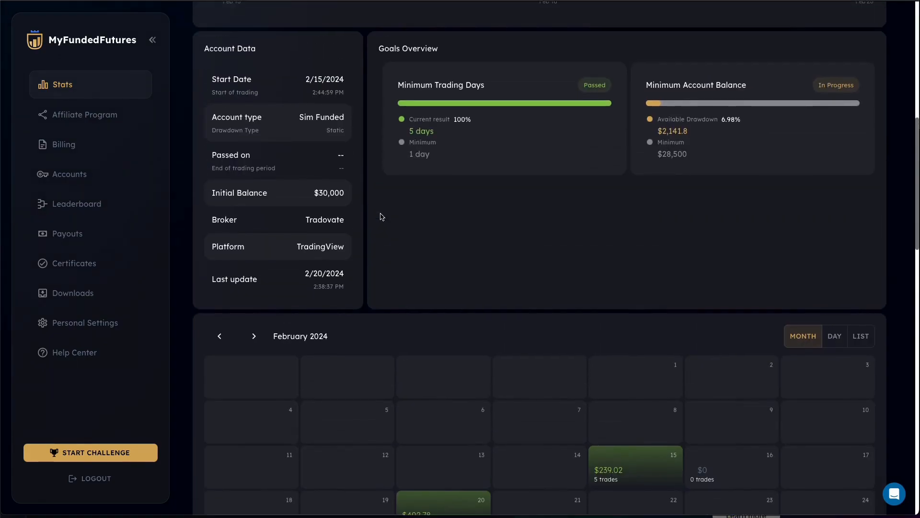
pyautogui.scroll(3)
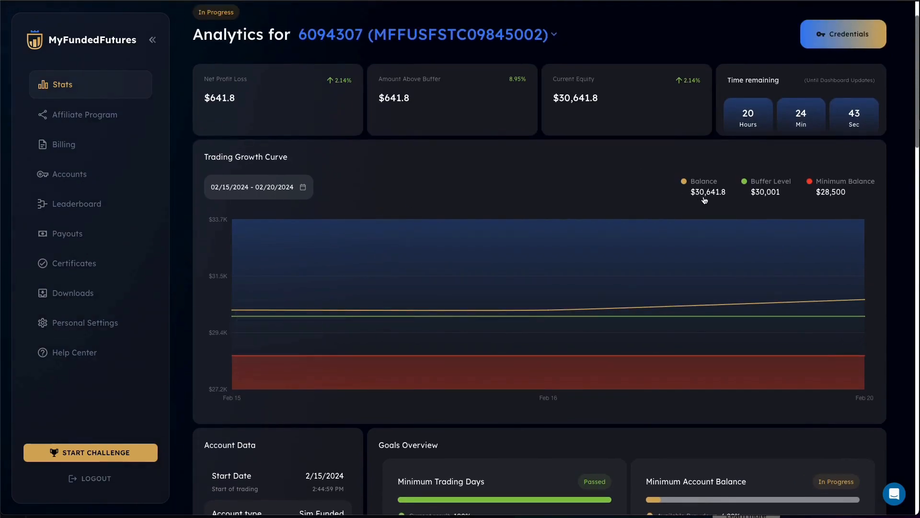
pyautogui.moveTo(733, 212)
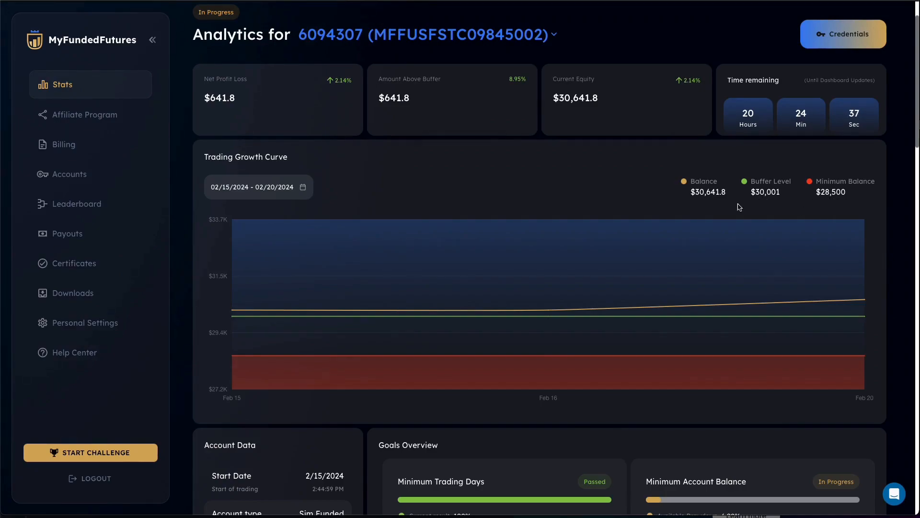
pyautogui.moveTo(509, 186)
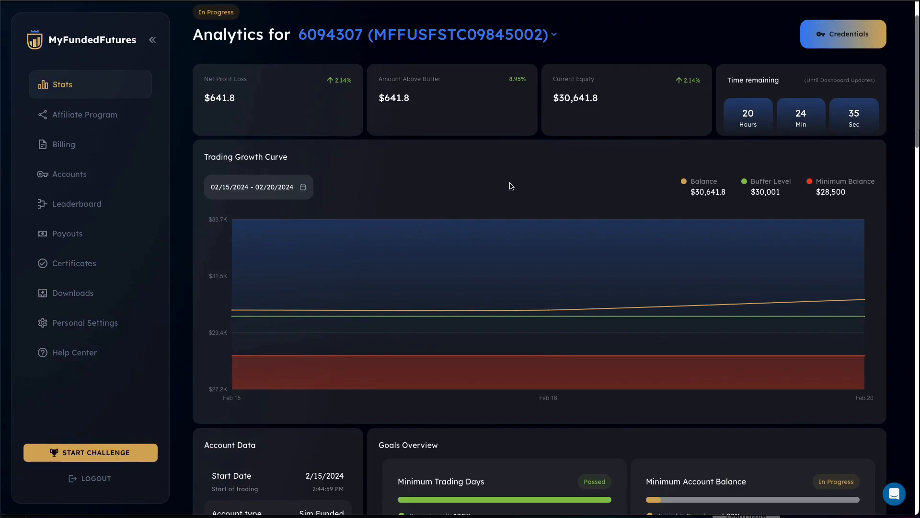
# Scroll down through Goals Overview to the February 2024 calendar, back up, and down again
pyautogui.scroll(-3)
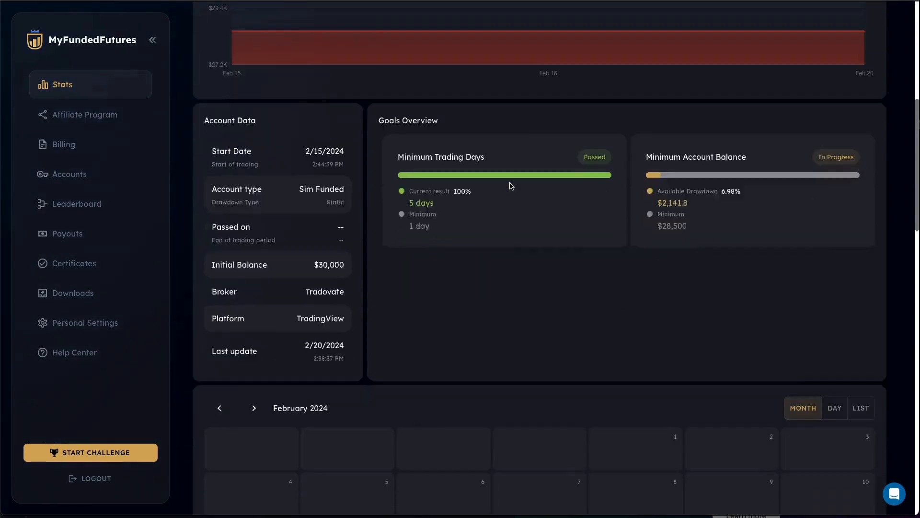
pyautogui.scroll(-3)
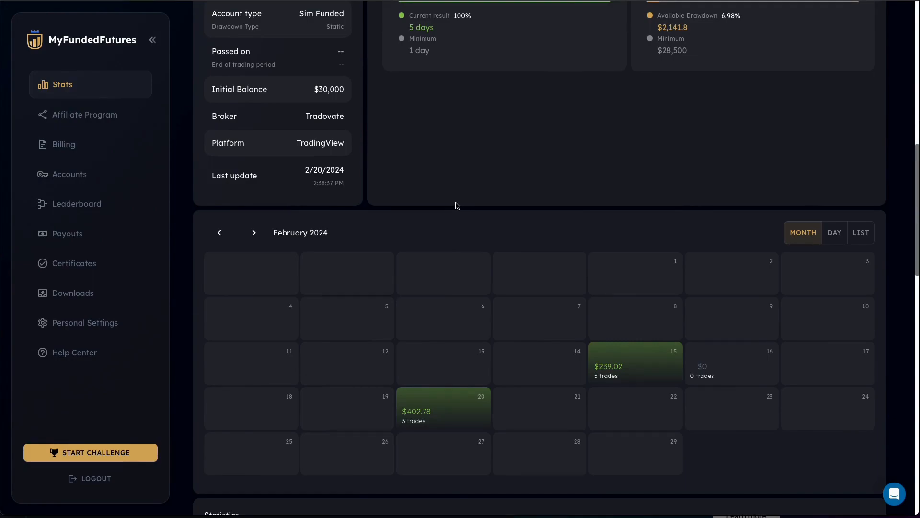
pyautogui.scroll(3)
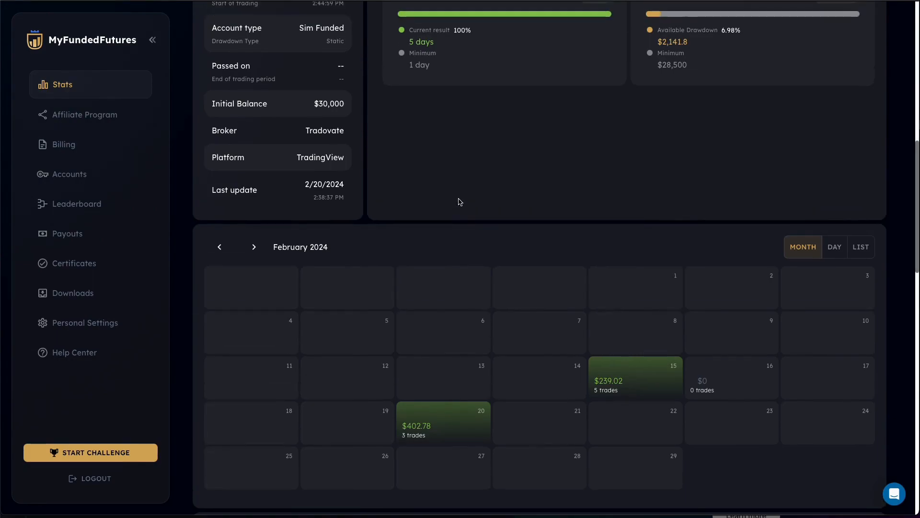
pyautogui.scroll(3)
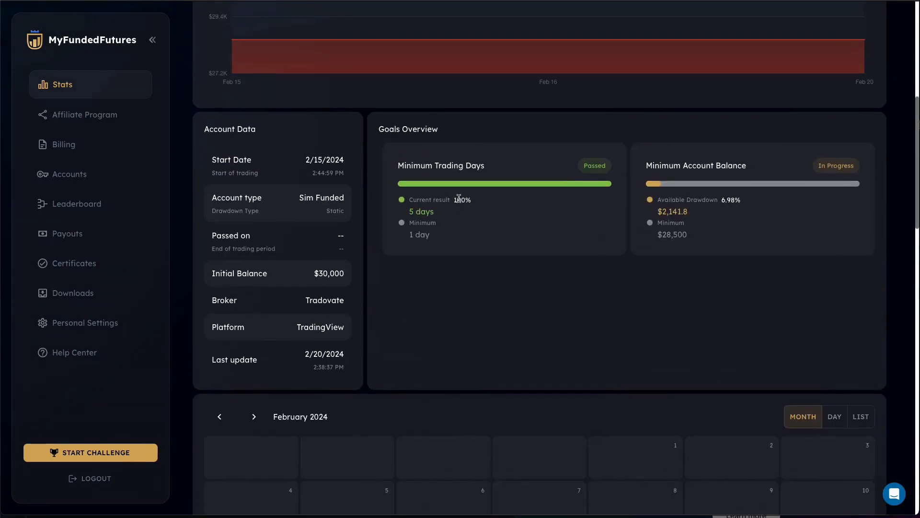
pyautogui.scroll(-3)
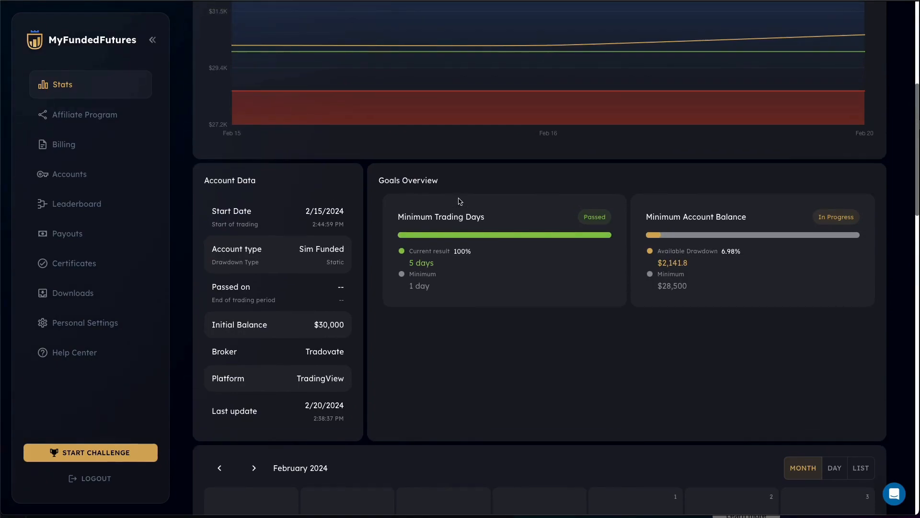
pyautogui.moveTo(470, 373)
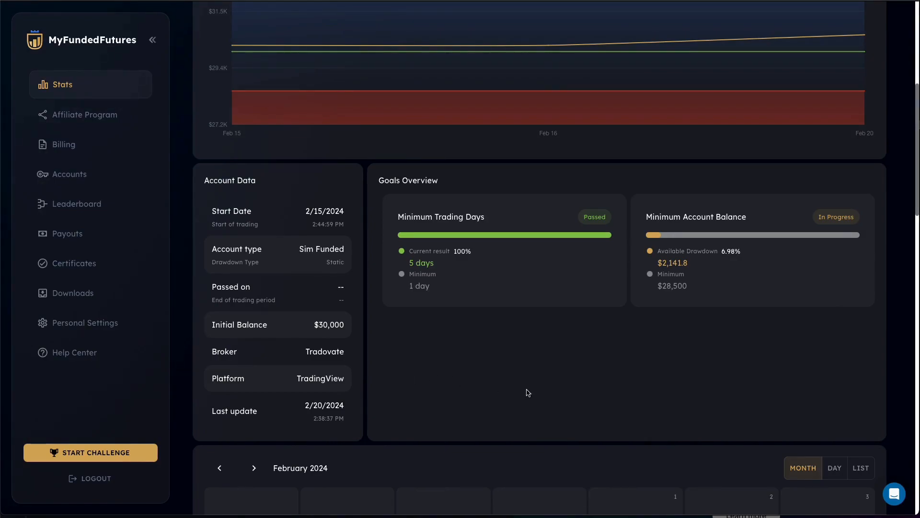
pyautogui.moveTo(552, 414)
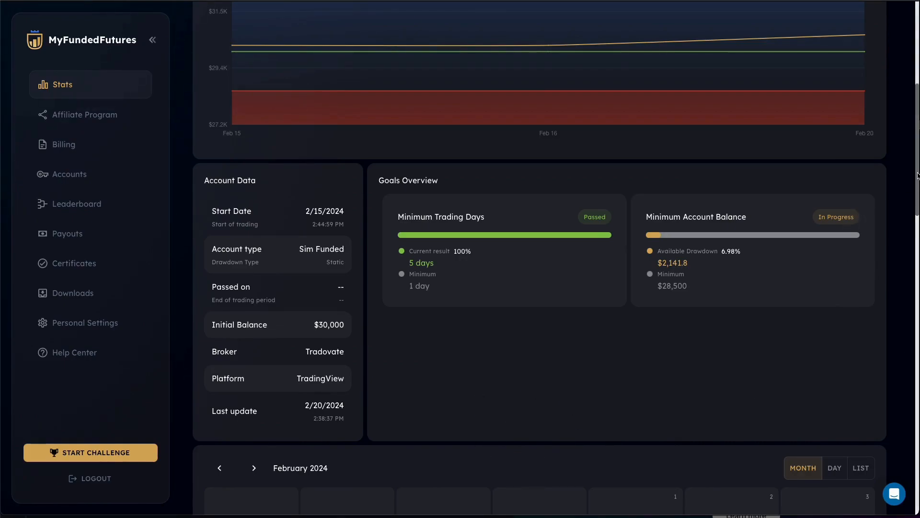
pyautogui.scroll(-3)
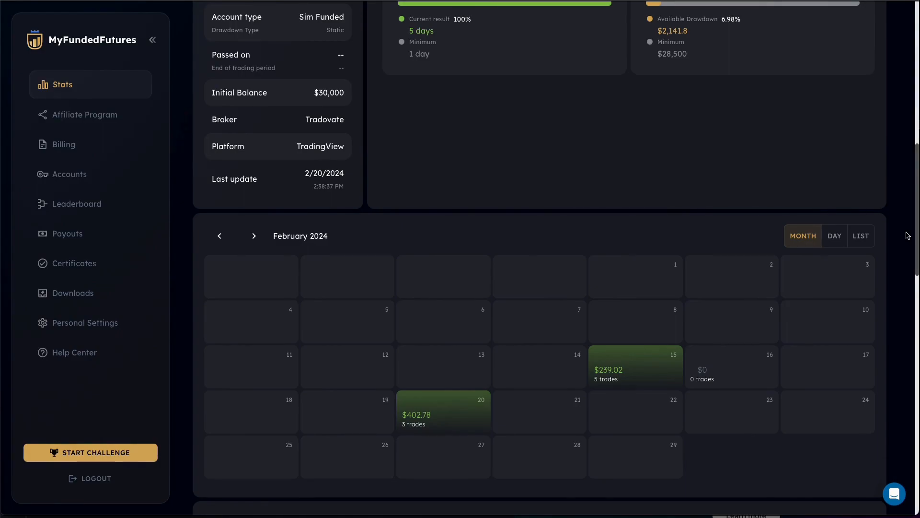
pyautogui.moveTo(913, 212)
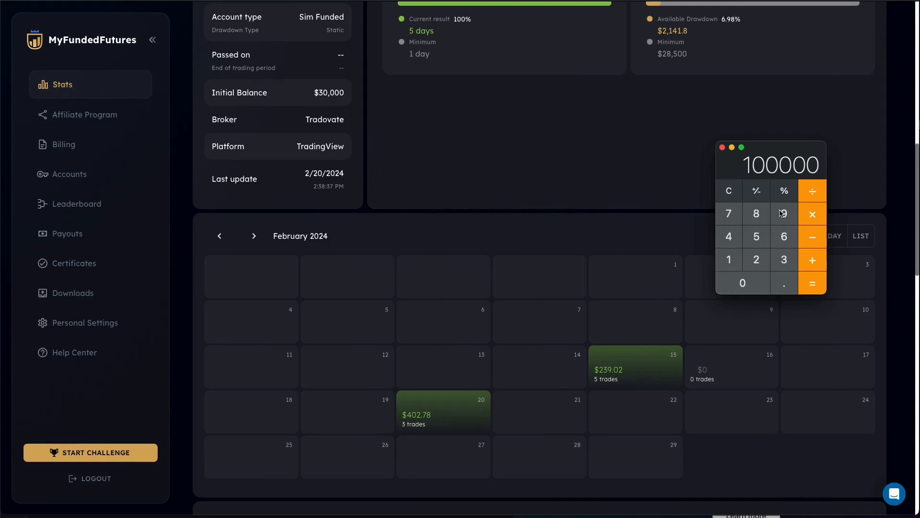
pyautogui.moveTo(812, 215)
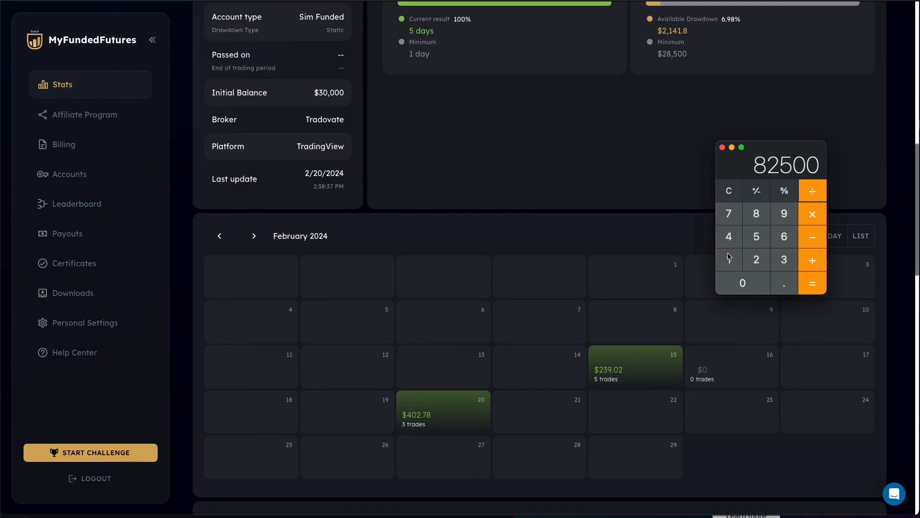
# Compute 100000 to 82500 and 8250 in Calculator, then clear the result to 0
pyautogui.click(728, 259)
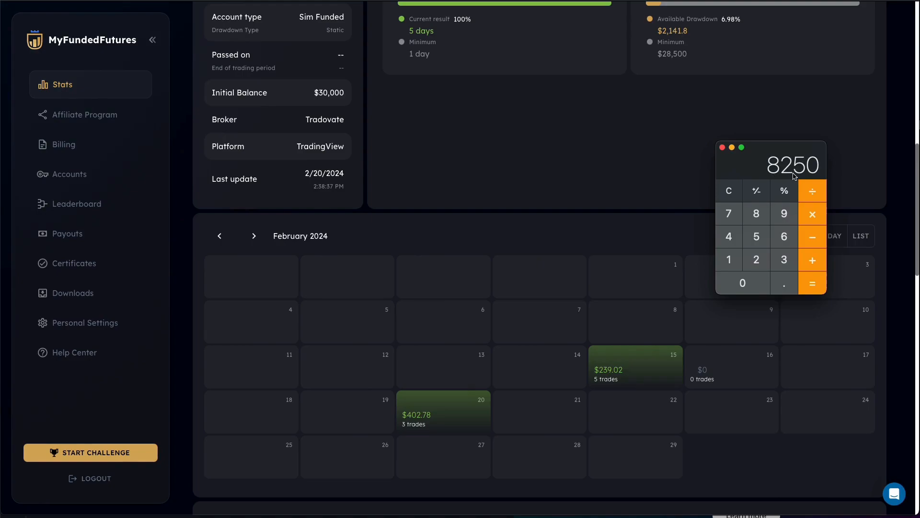
pyautogui.moveTo(812, 191)
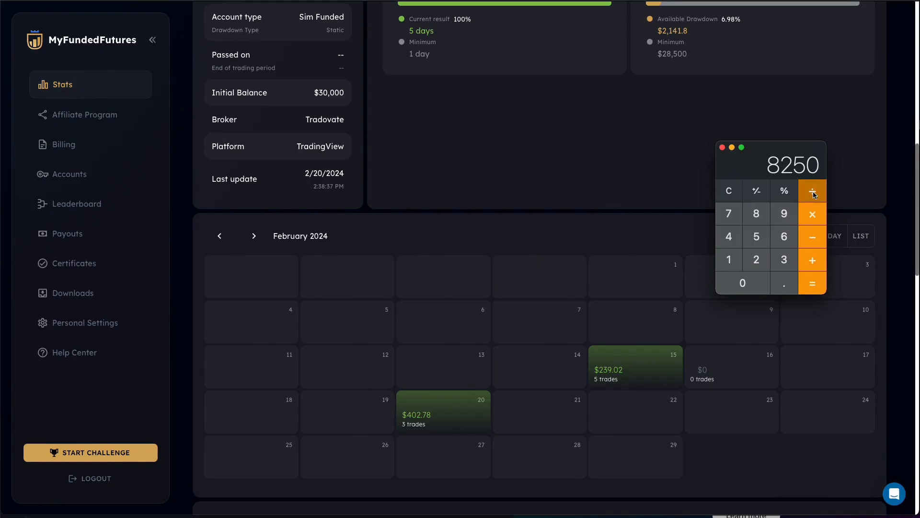
pyautogui.moveTo(817, 152)
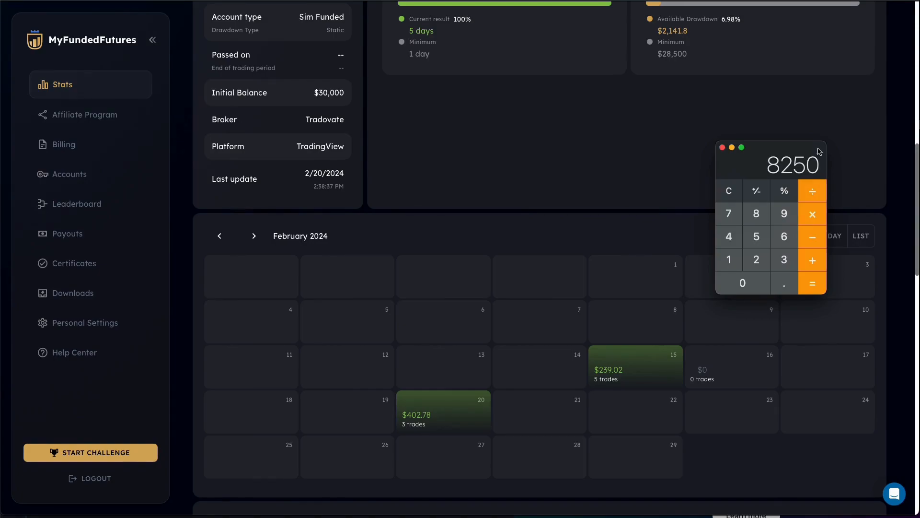
pyautogui.click(812, 190)
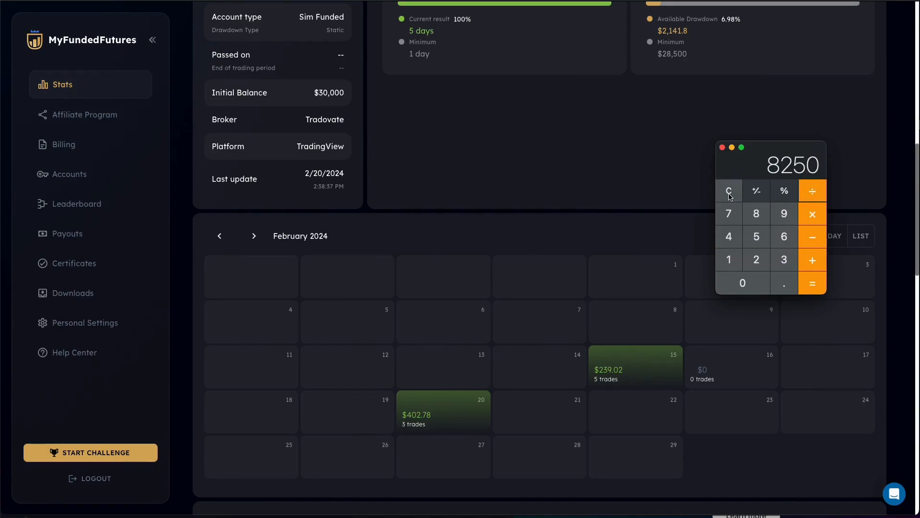
pyautogui.click(729, 190)
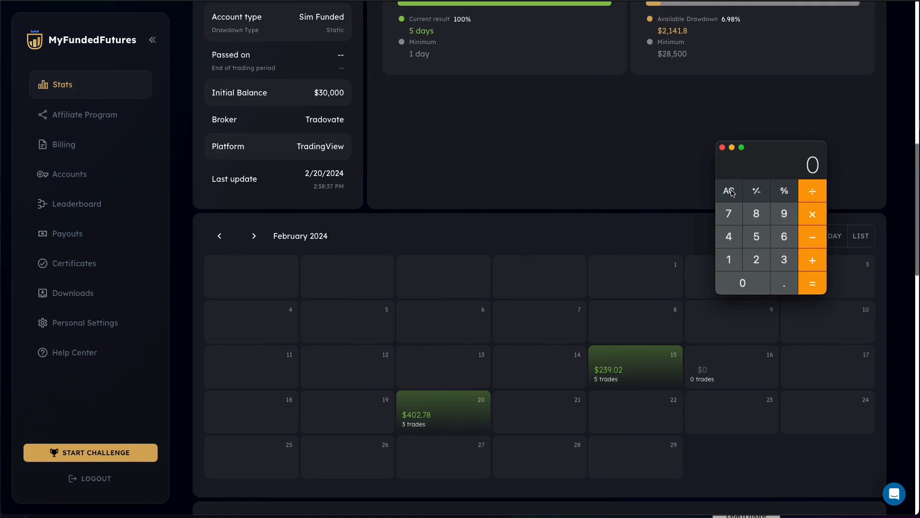
pyautogui.moveTo(733, 191)
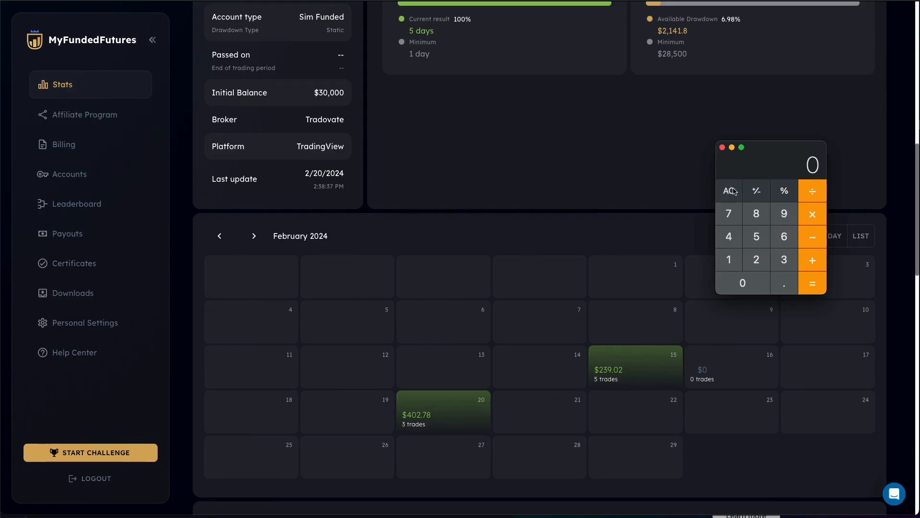
pyautogui.moveTo(728, 189)
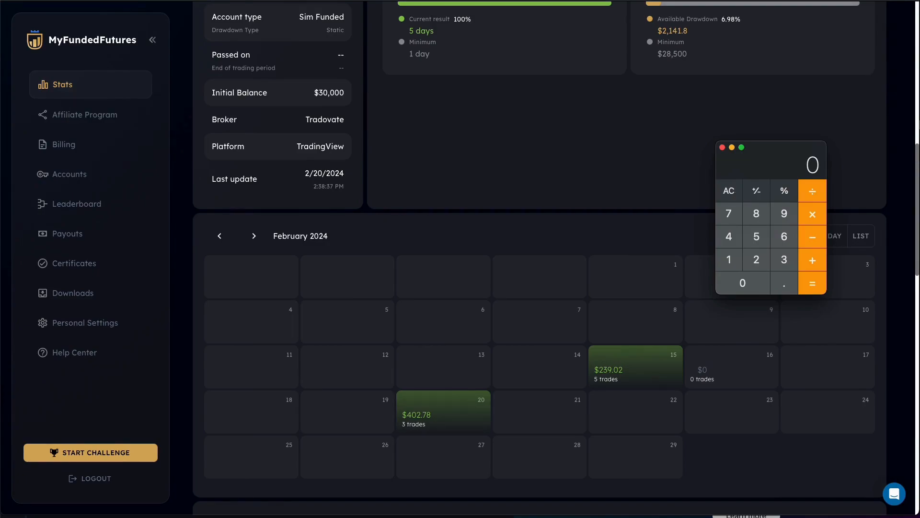